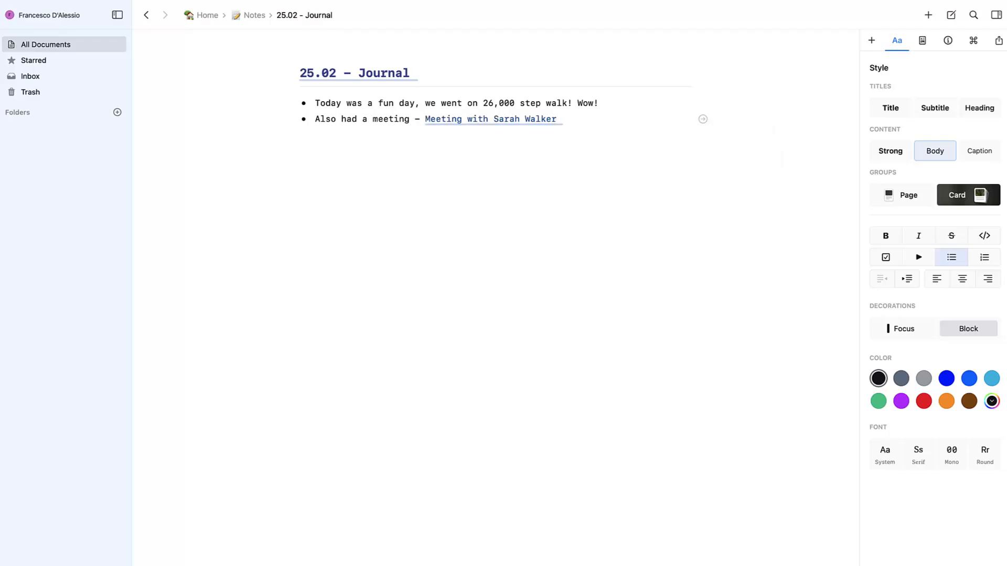
# - Switch back to the Craft app on the All Documents library
pyautogui.click(254, 14)
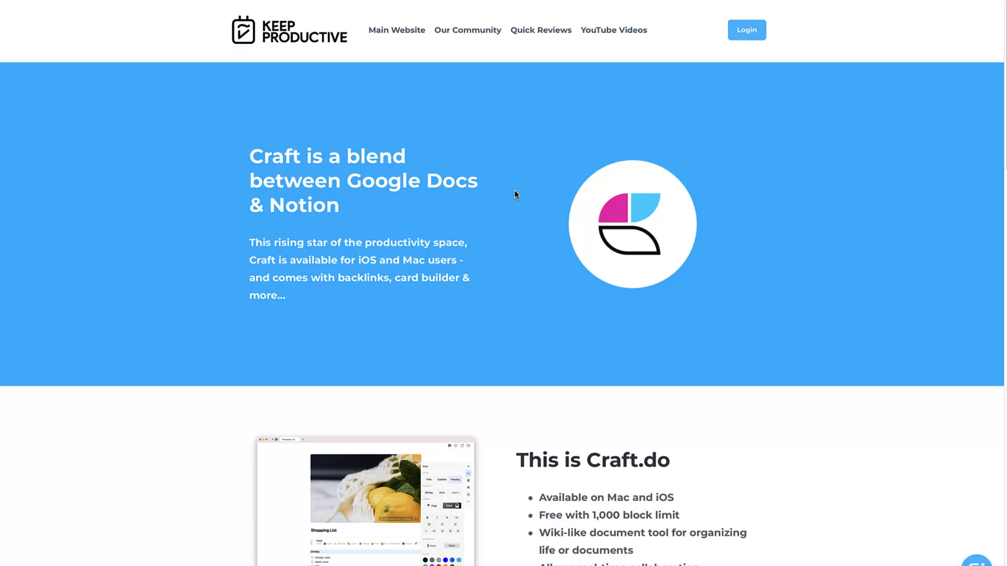
pyautogui.moveTo(900, 383)
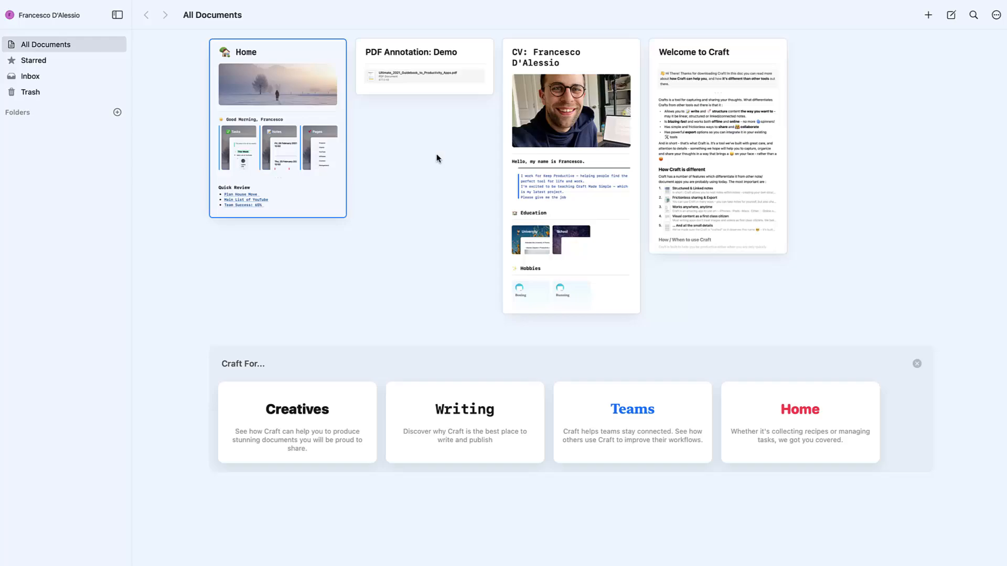
pyautogui.moveTo(437, 159)
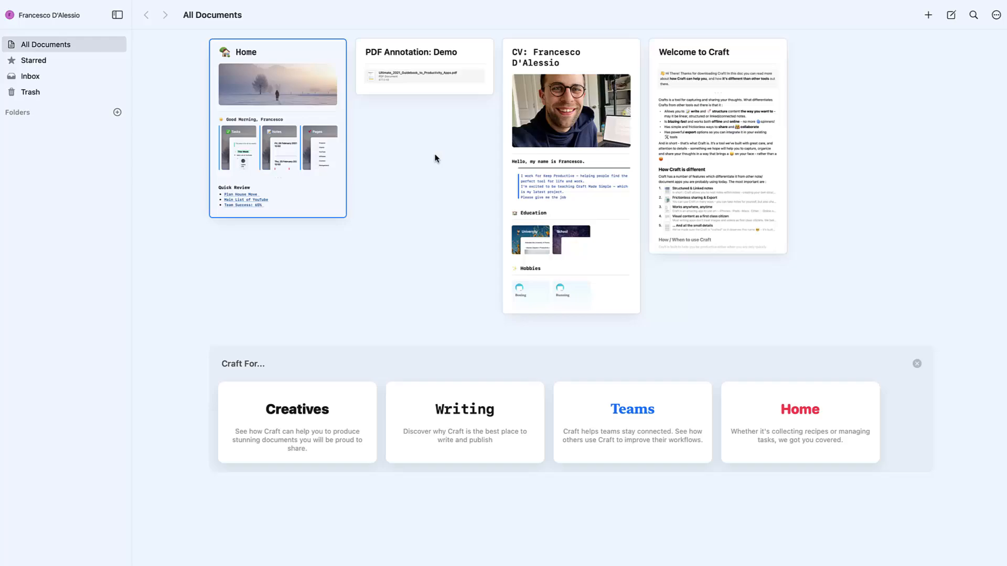
pyautogui.click(30, 92)
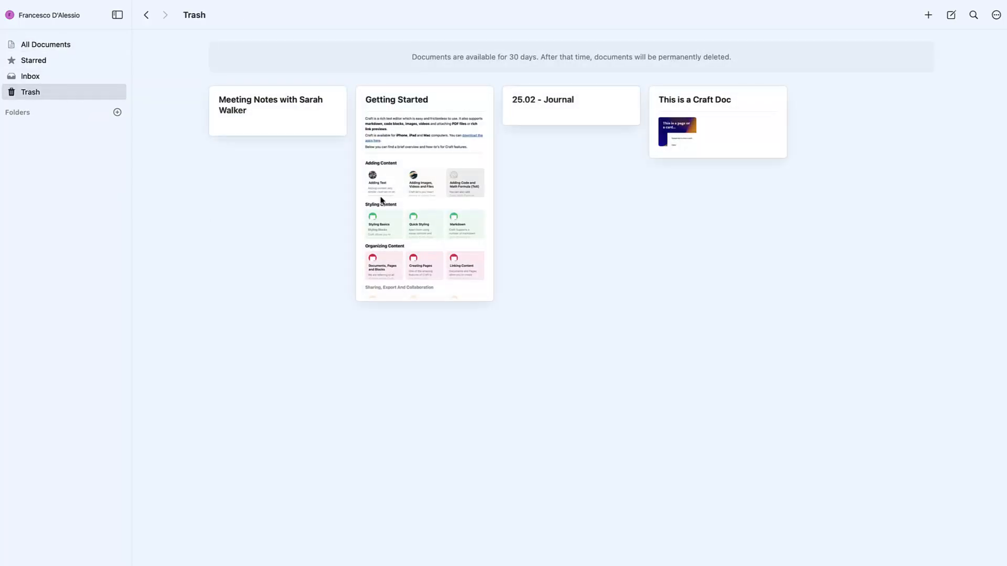
pyautogui.moveTo(580, 197)
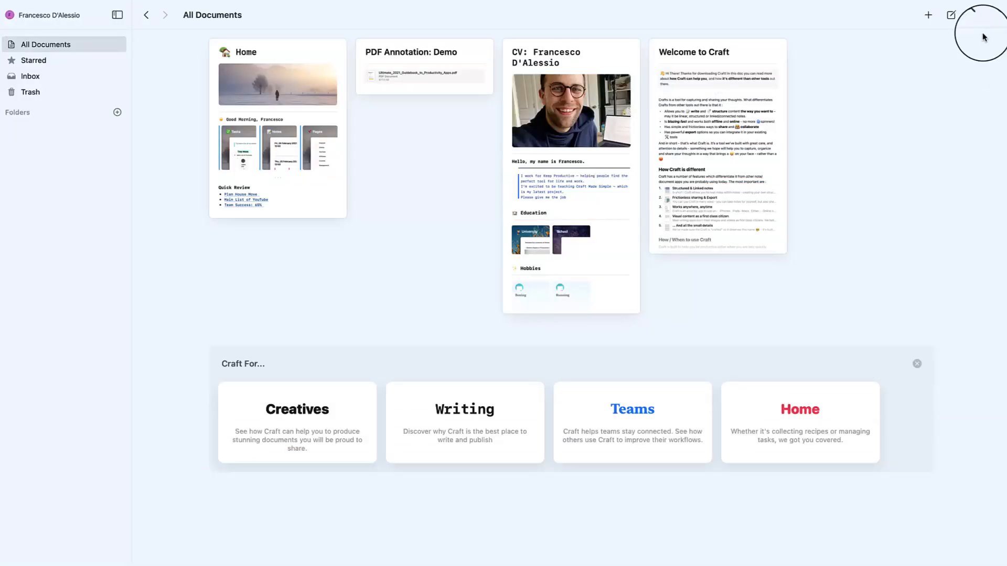
pyautogui.click(974, 15)
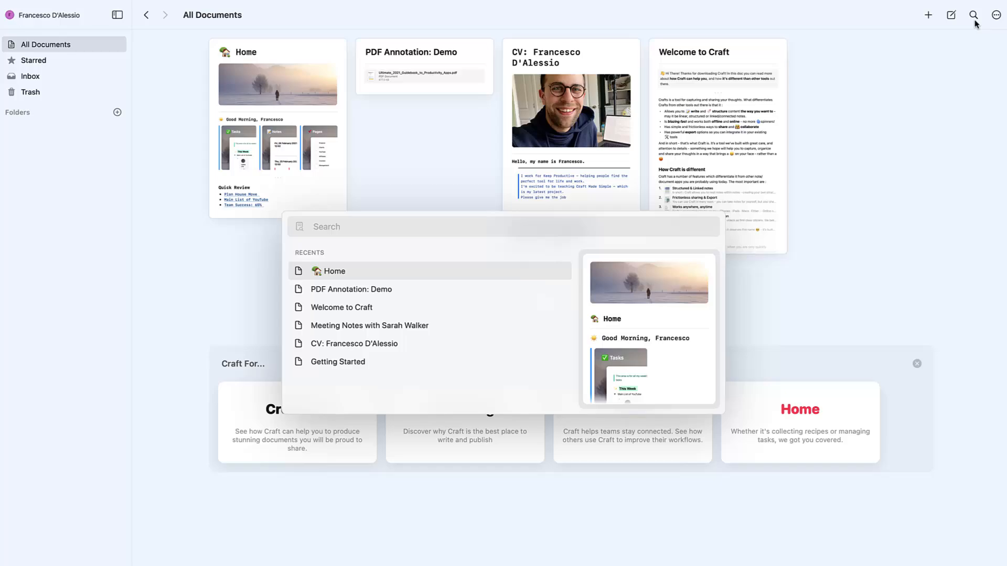
pyautogui.moveTo(838, 243)
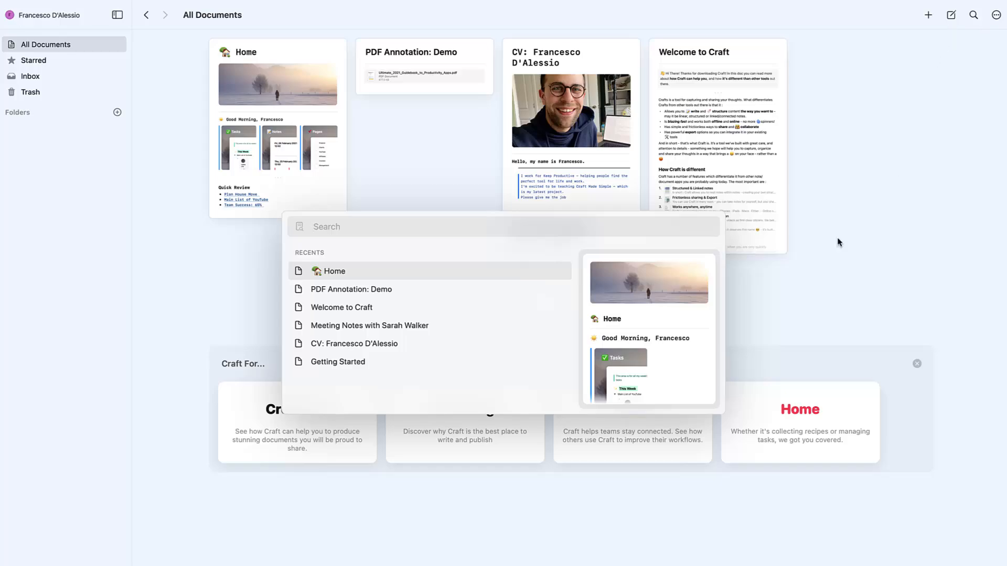
pyautogui.moveTo(658, 312)
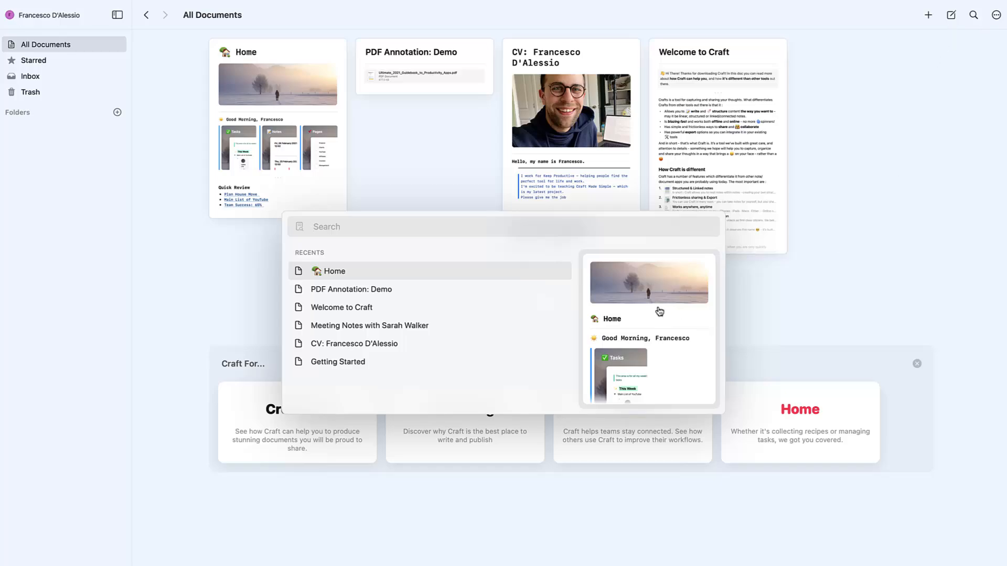
pyautogui.write('sarah')
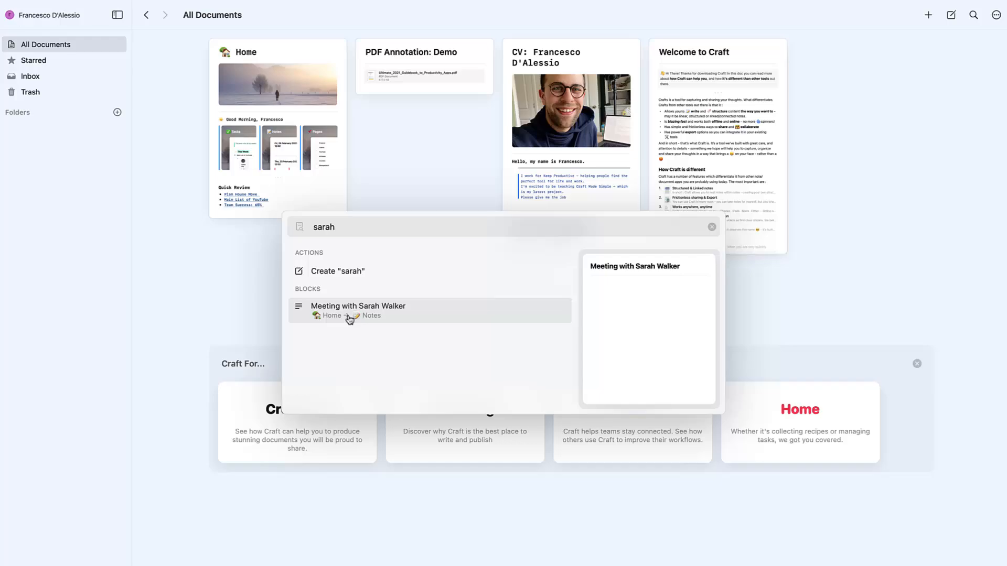
pyautogui.moveTo(338, 271)
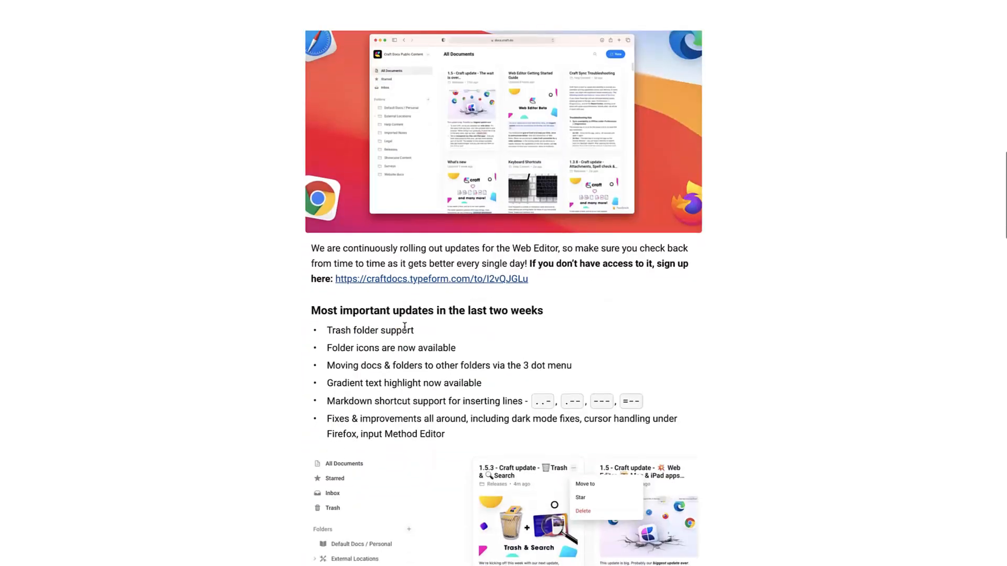
# - Read the release notes on the Trash folder and faster search, then return to All Documents
pyautogui.scroll(-3)
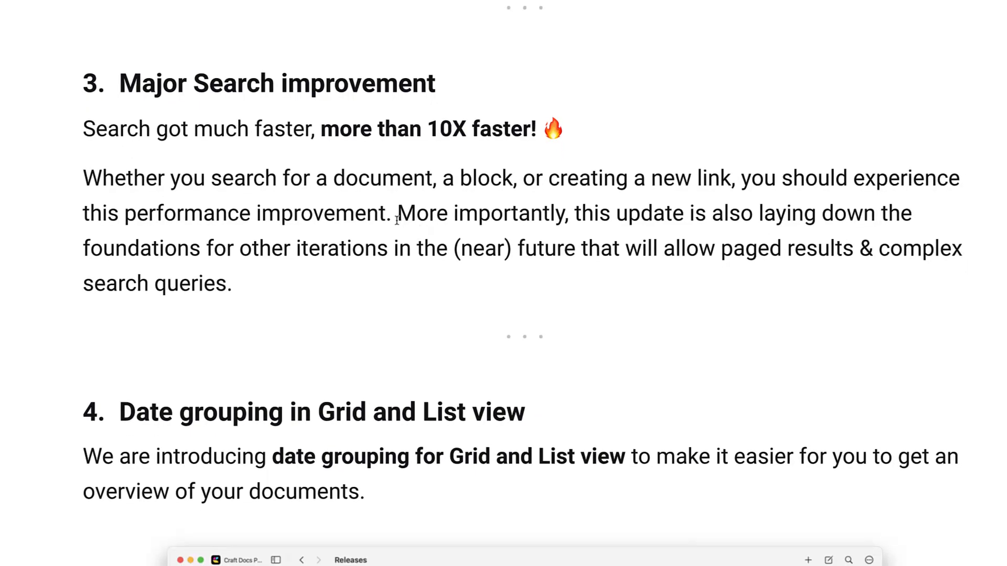
pyautogui.moveTo(398, 213); pyautogui.dragTo(521, 249)
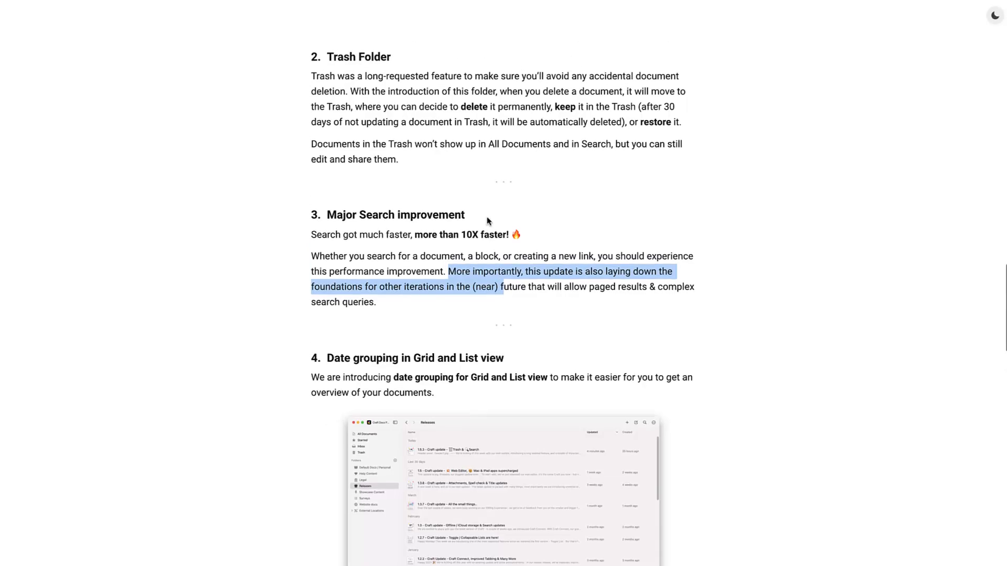
pyautogui.click(34, 91)
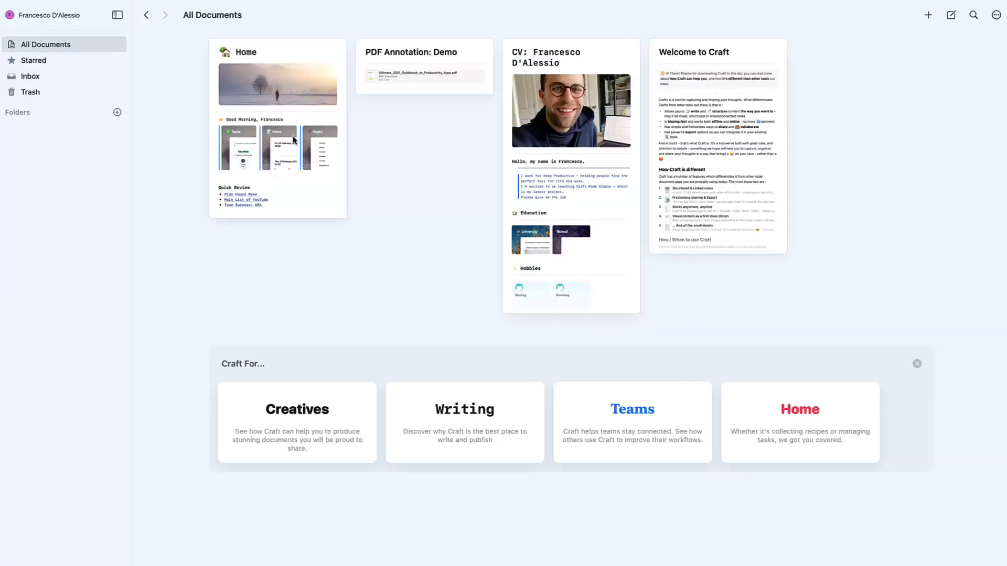
# - Open the 25.02 - Journal note from Home and start a new bullet
pyautogui.click(277, 83)
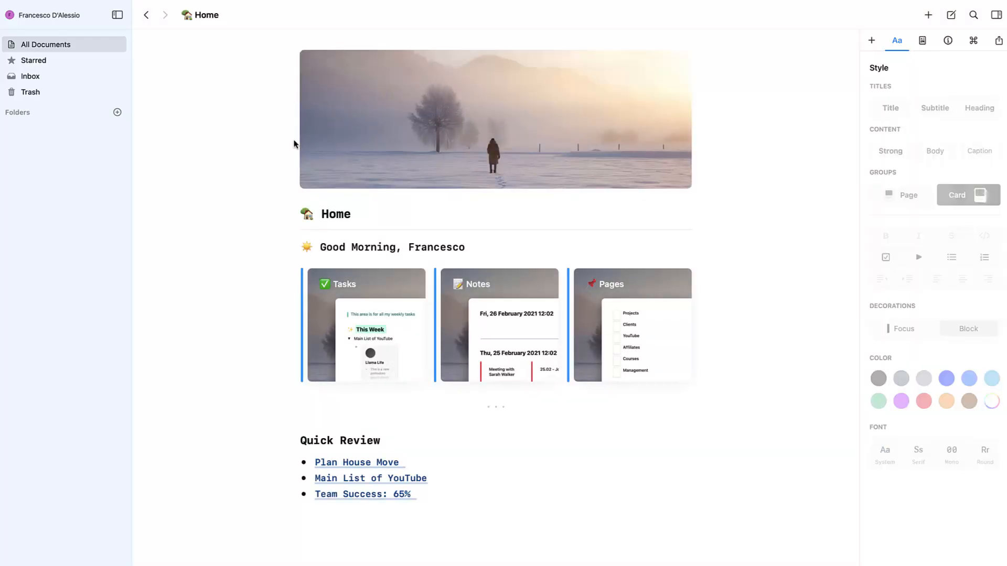
pyautogui.click(498, 284)
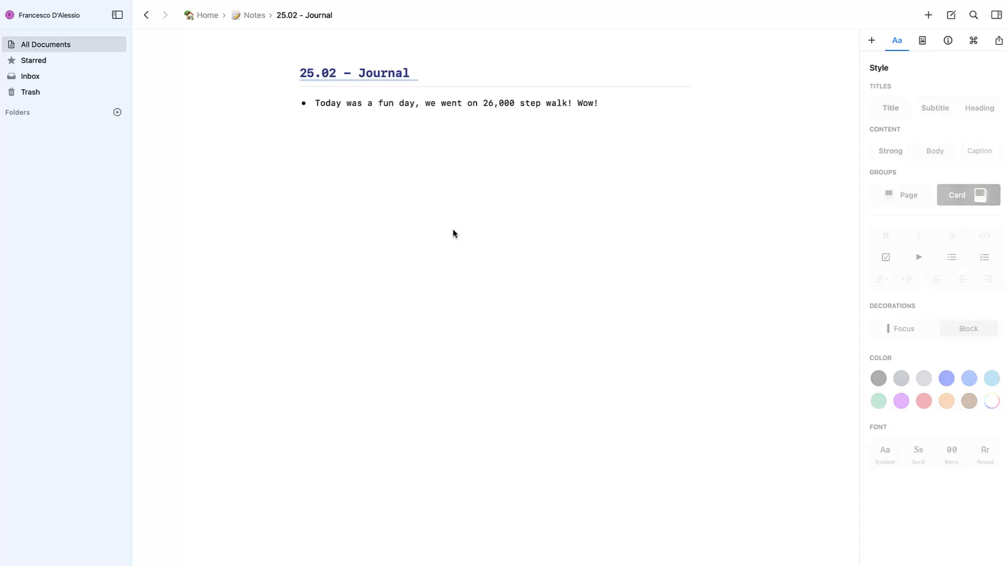
pyautogui.click(597, 102)
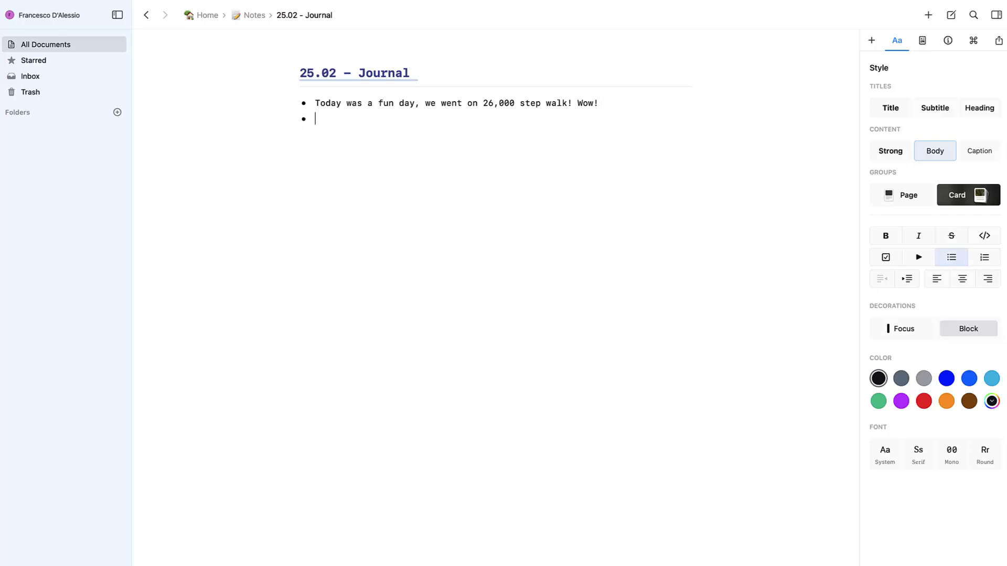
pyautogui.write('Also had a meetin')
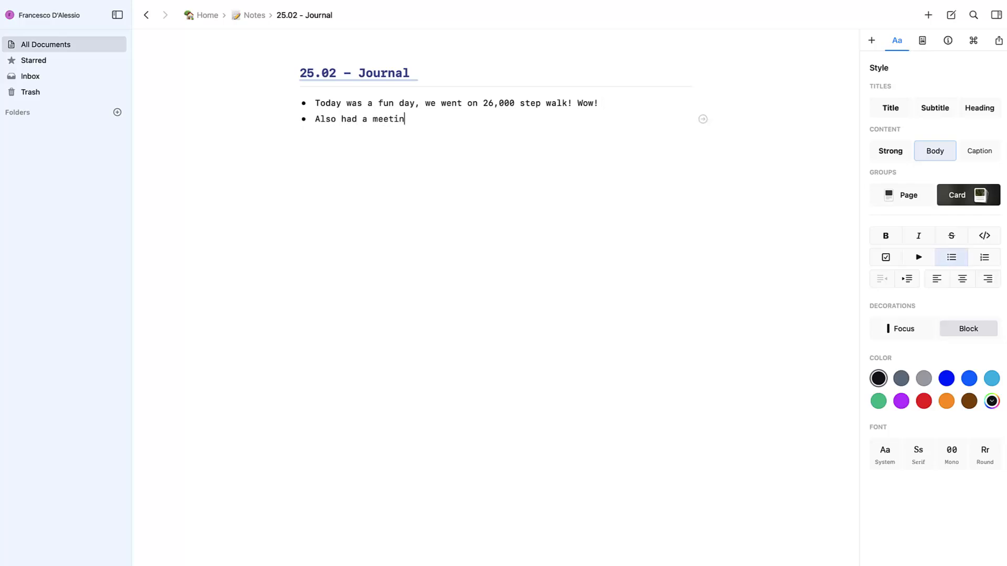
pyautogui.write('g –')
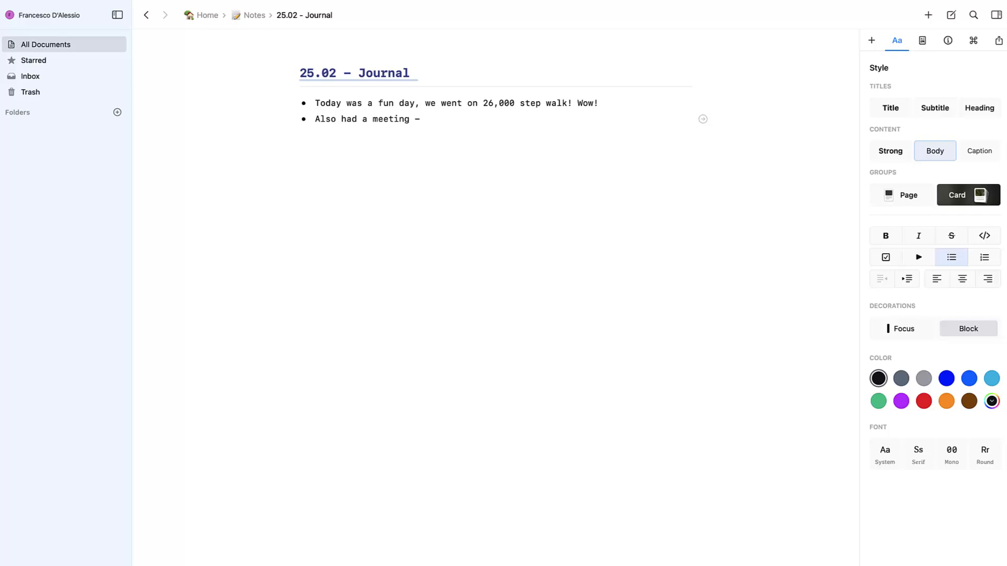
pyautogui.write('@')
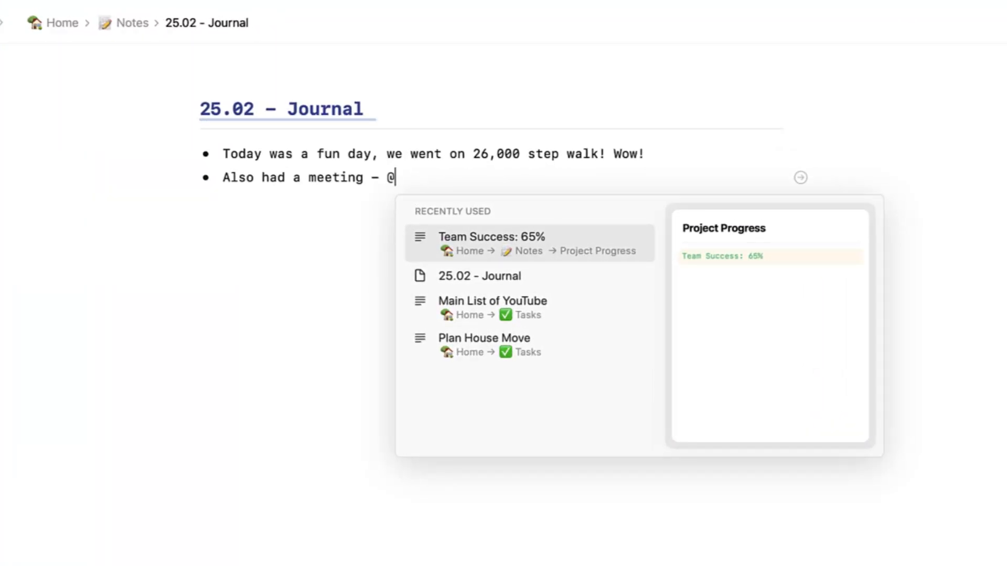
pyautogui.write('sarah')
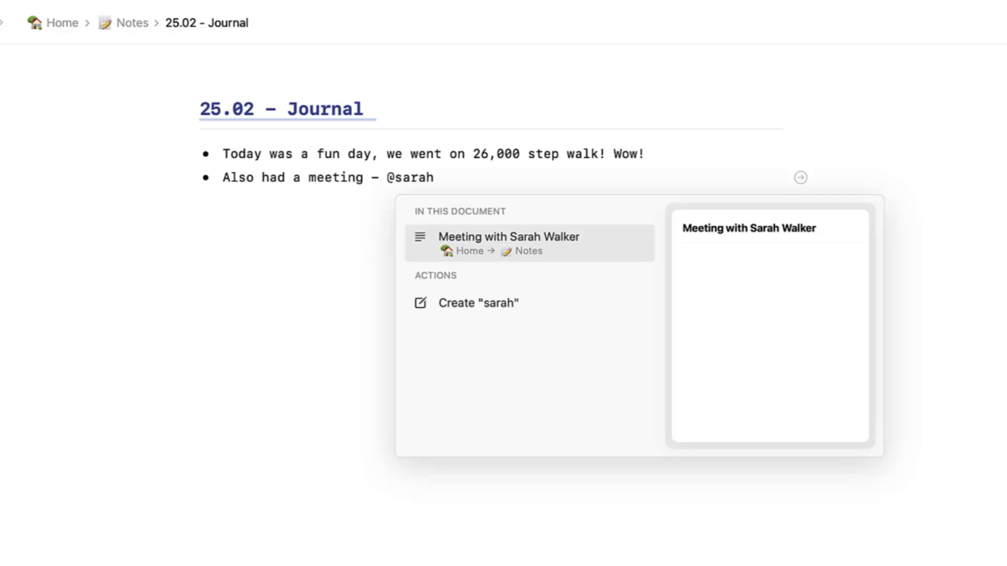
pyautogui.click(508, 236)
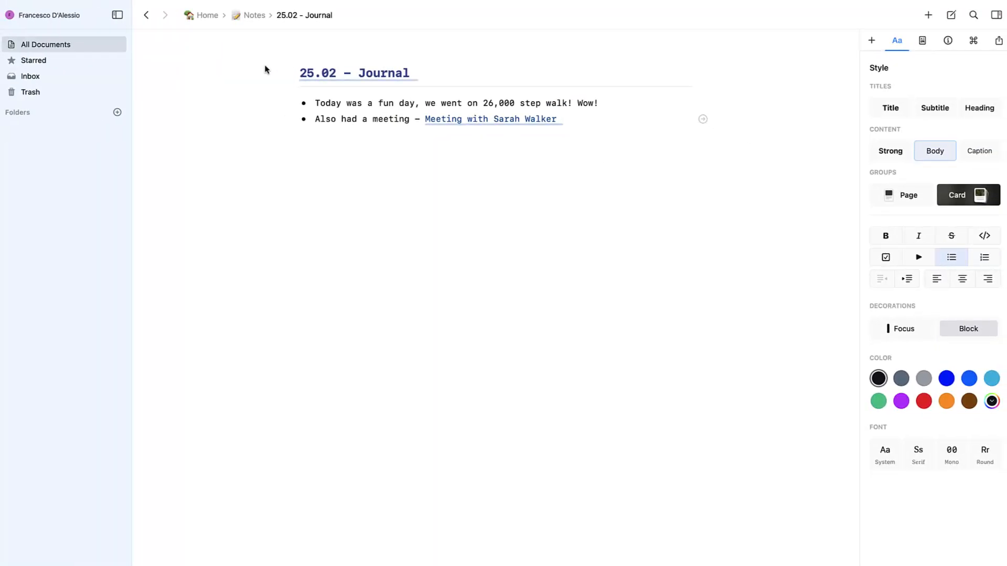
pyautogui.click(207, 14)
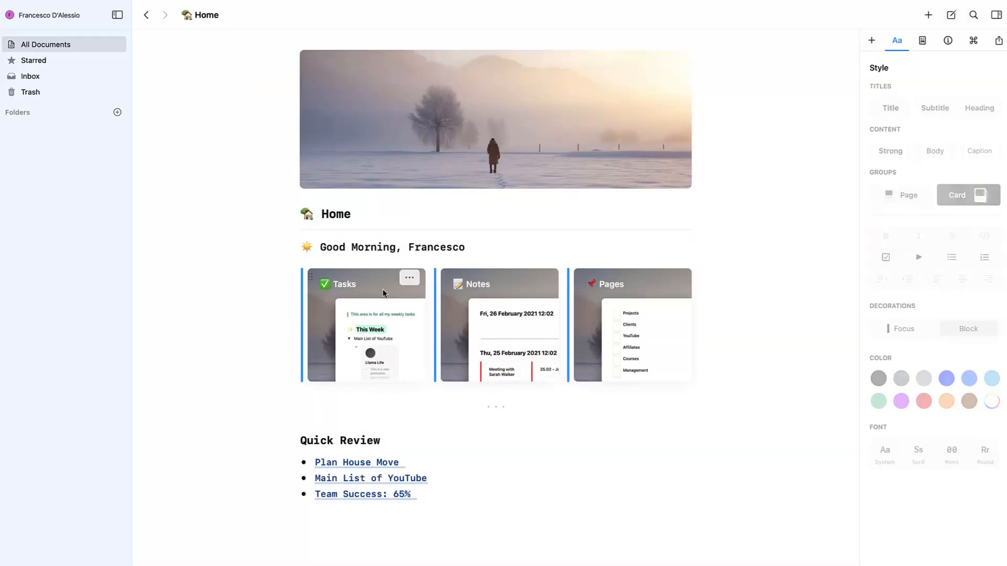
pyautogui.click(498, 283)
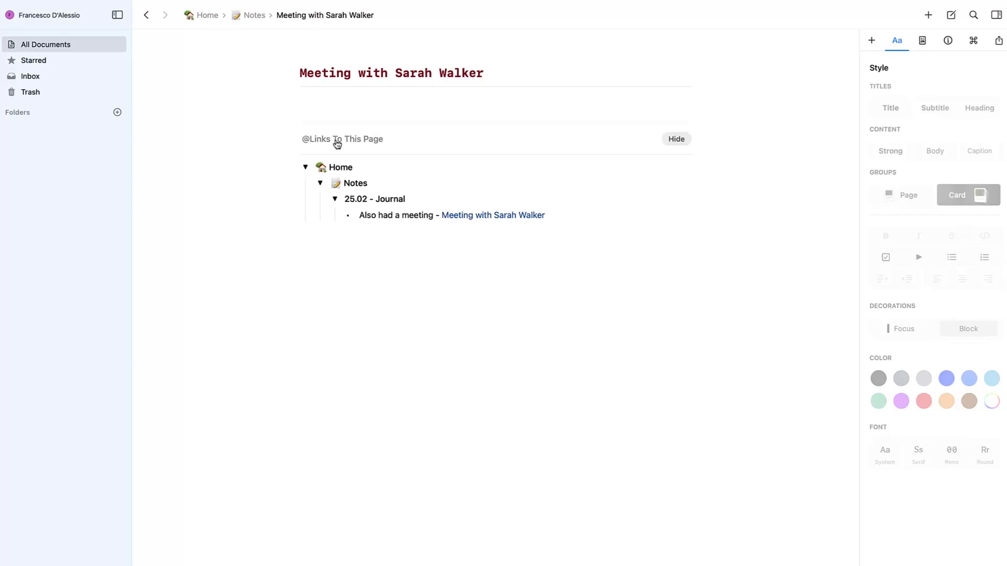
pyautogui.moveTo(389, 198)
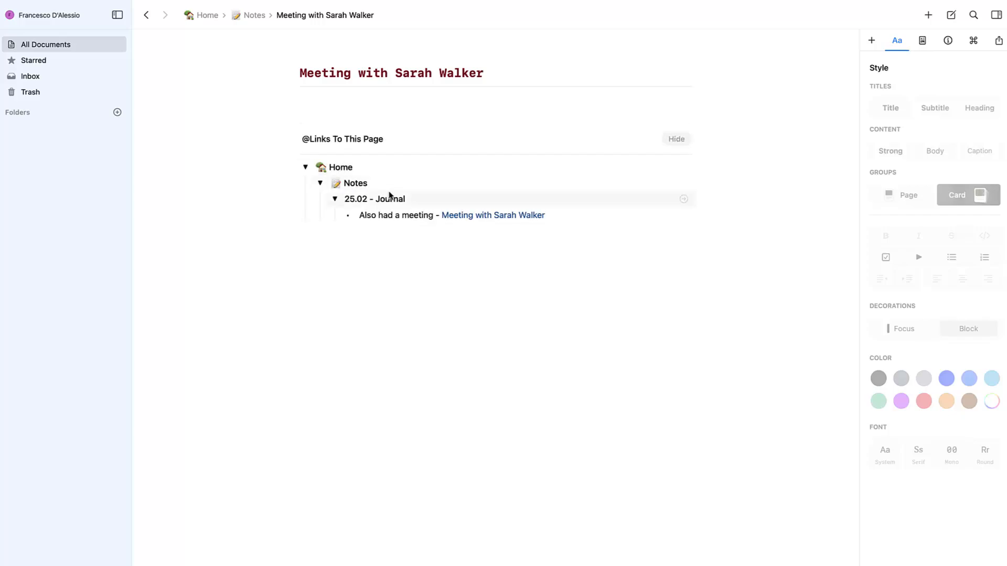
pyautogui.moveTo(472, 218)
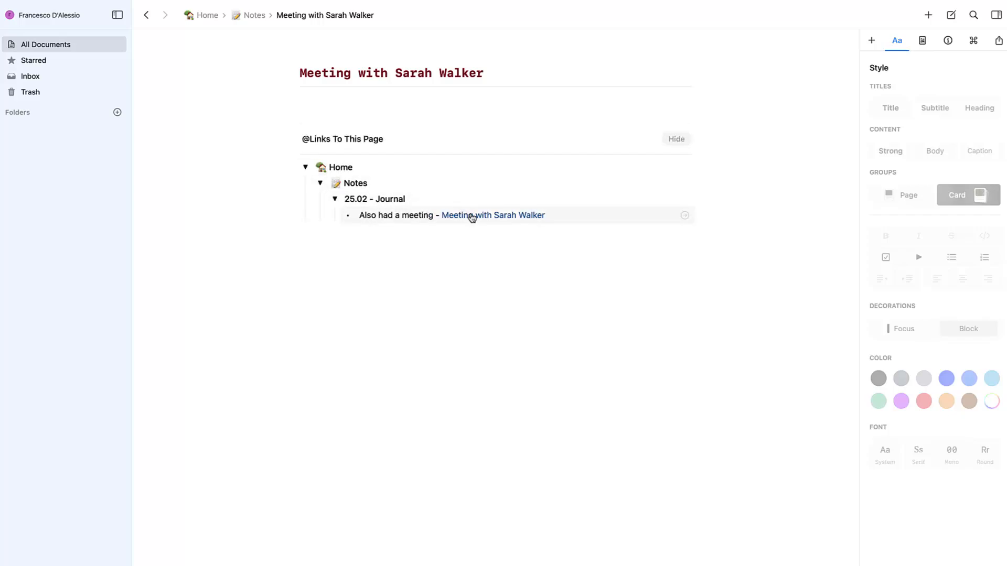
pyautogui.moveTo(403, 66)
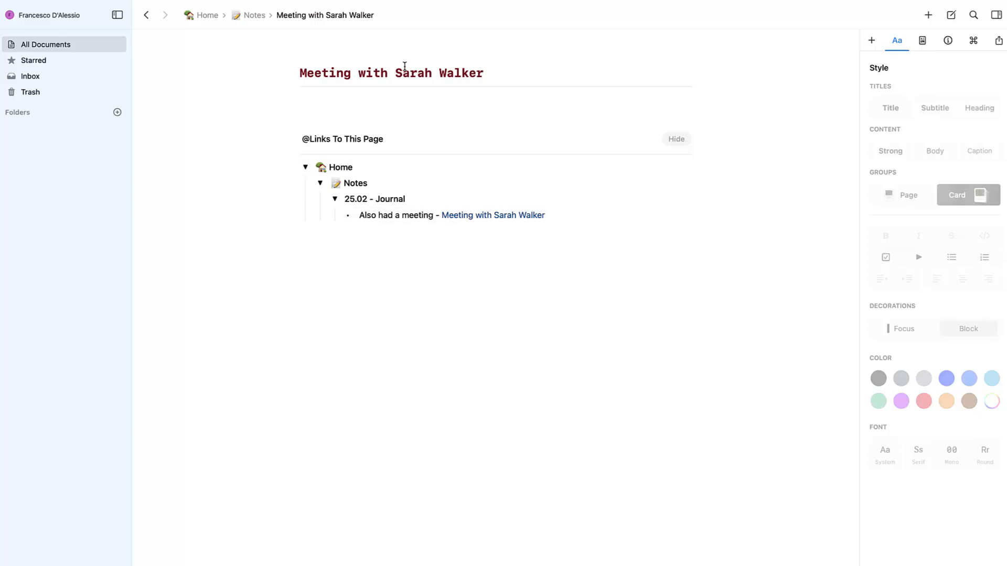
pyautogui.moveTo(300, 72); pyautogui.dragTo(484, 73)
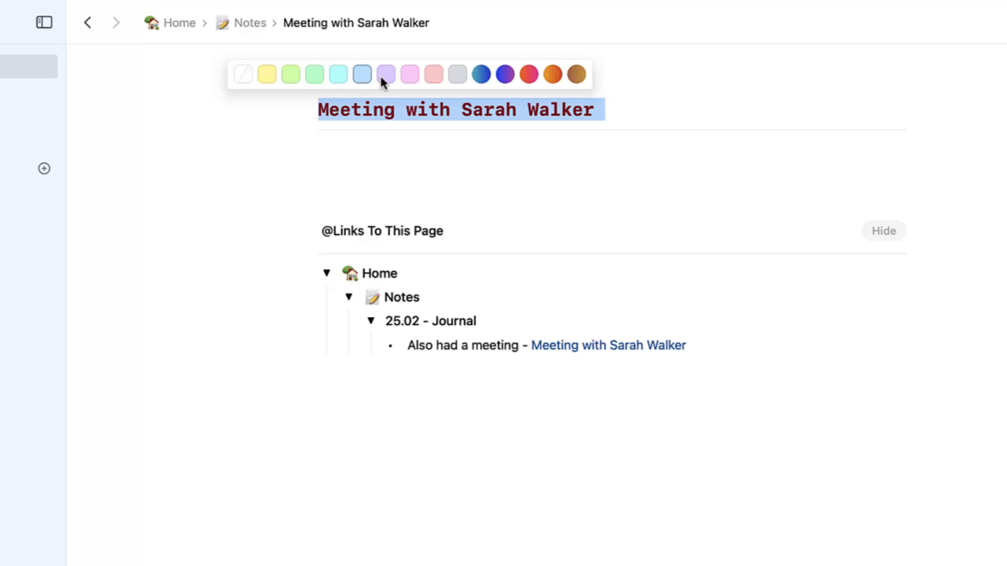
pyautogui.click(385, 74)
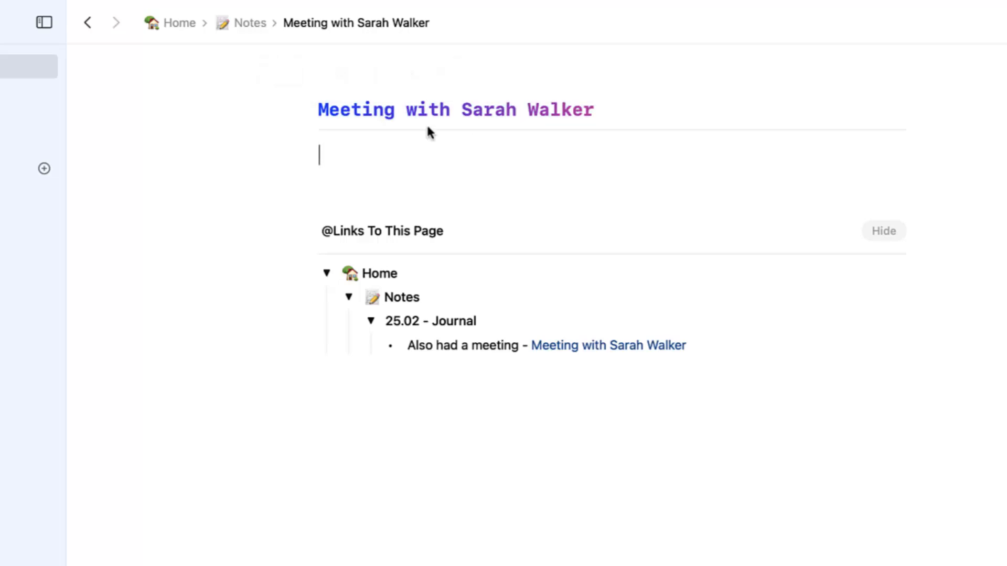
pyautogui.moveTo(317, 109); pyautogui.dragTo(594, 109)
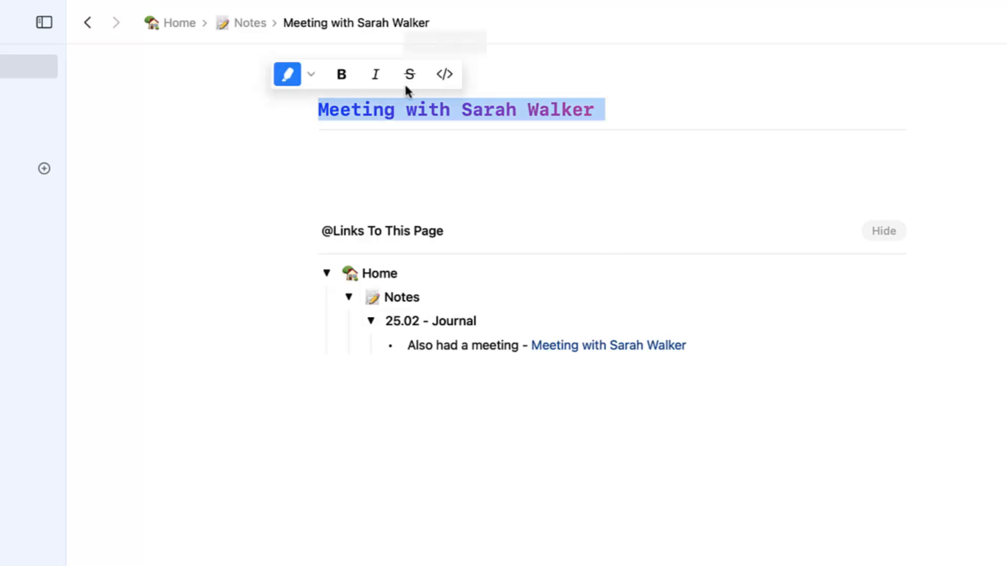
pyautogui.click(312, 74)
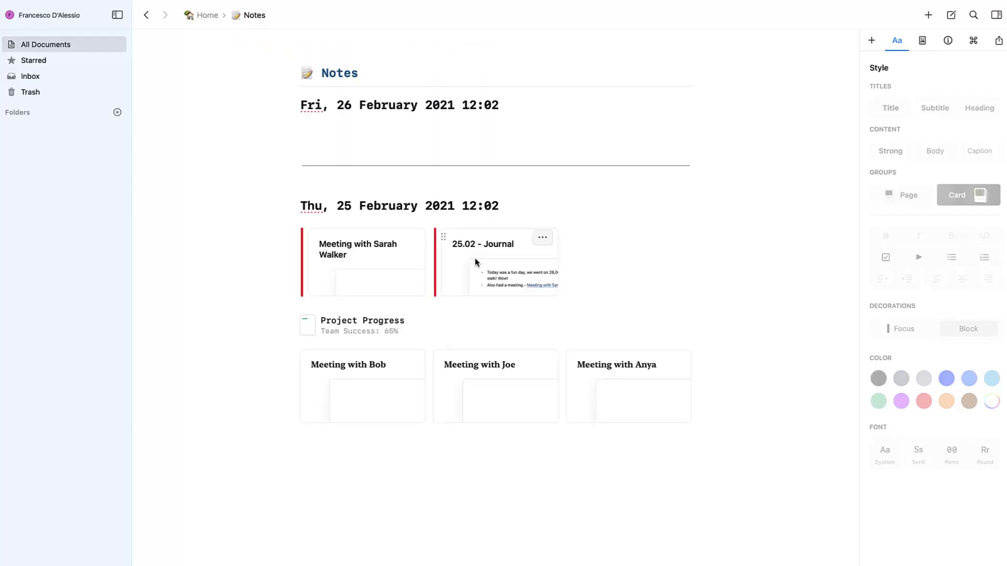
pyautogui.click(483, 244)
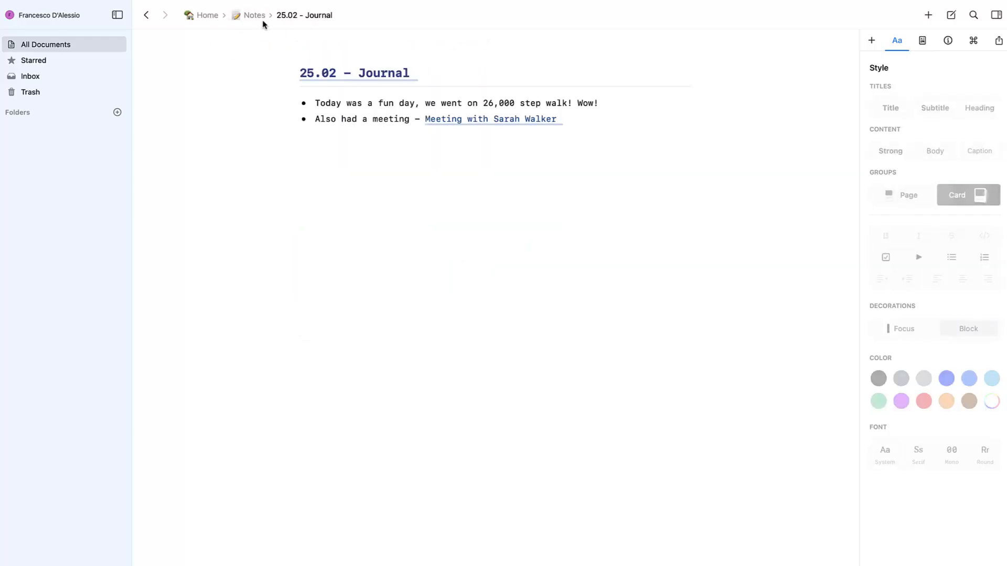
pyautogui.click(492, 119)
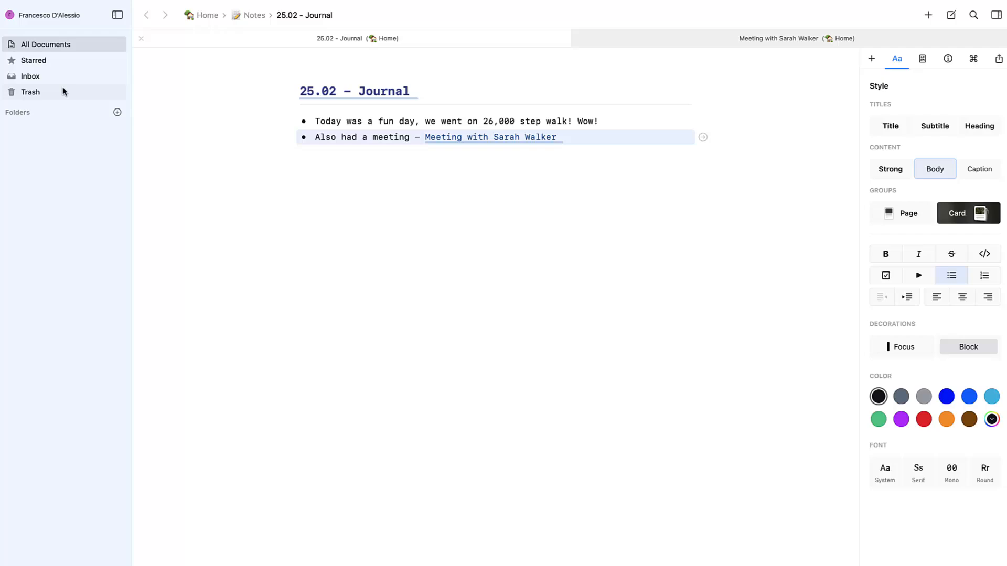
pyautogui.moveTo(327, 174)
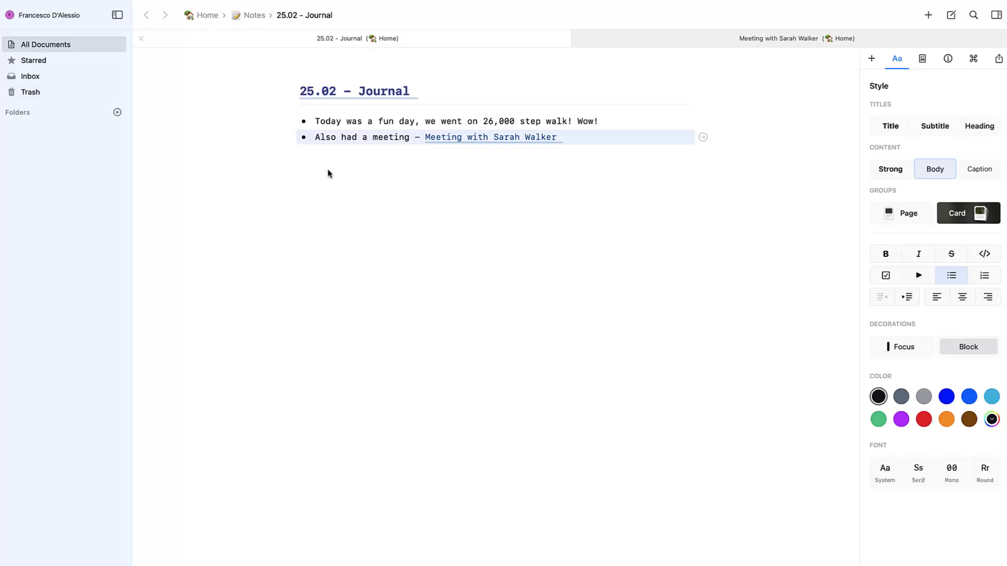
pyautogui.press('enter')
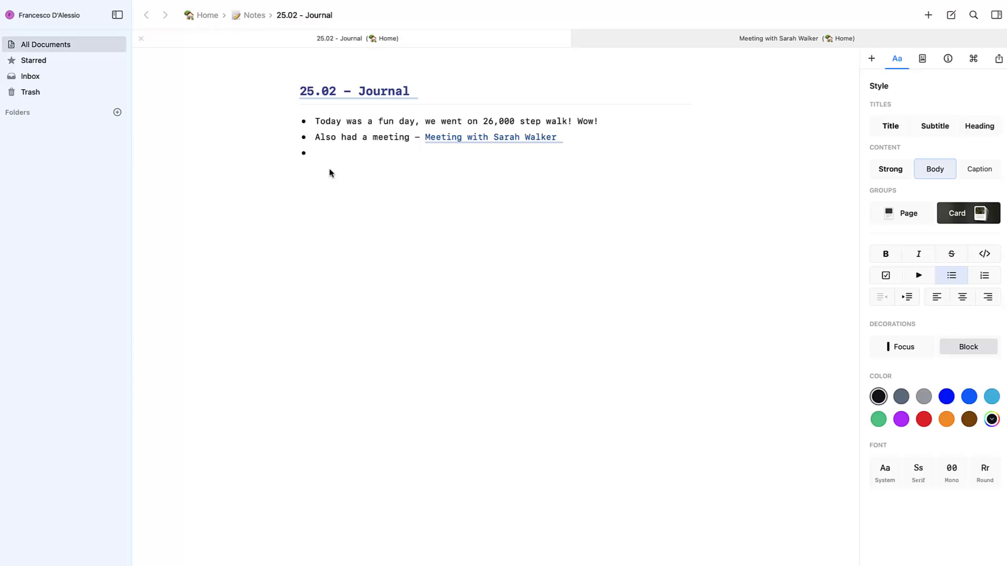